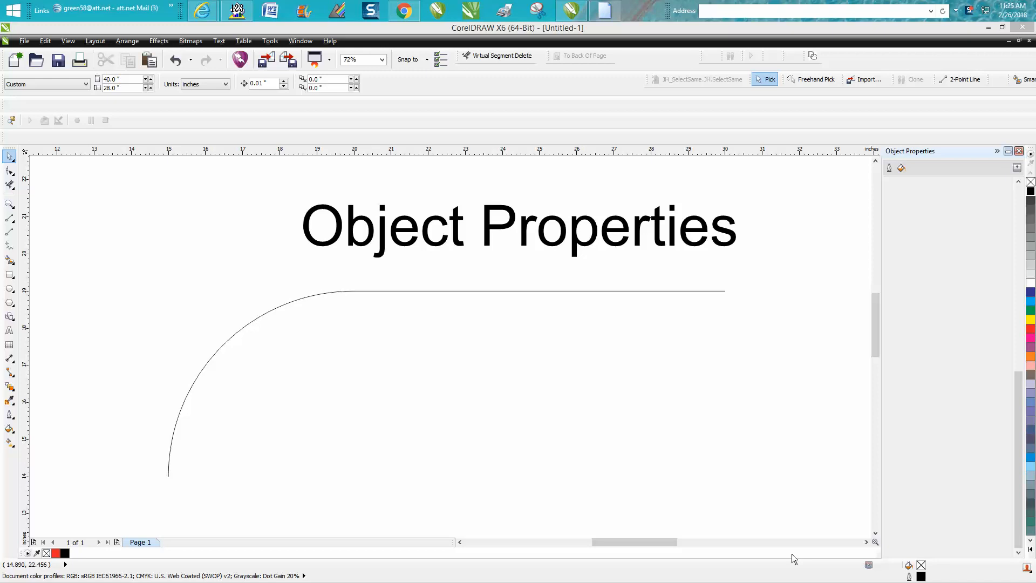
pyautogui.moveTo(798, 560)
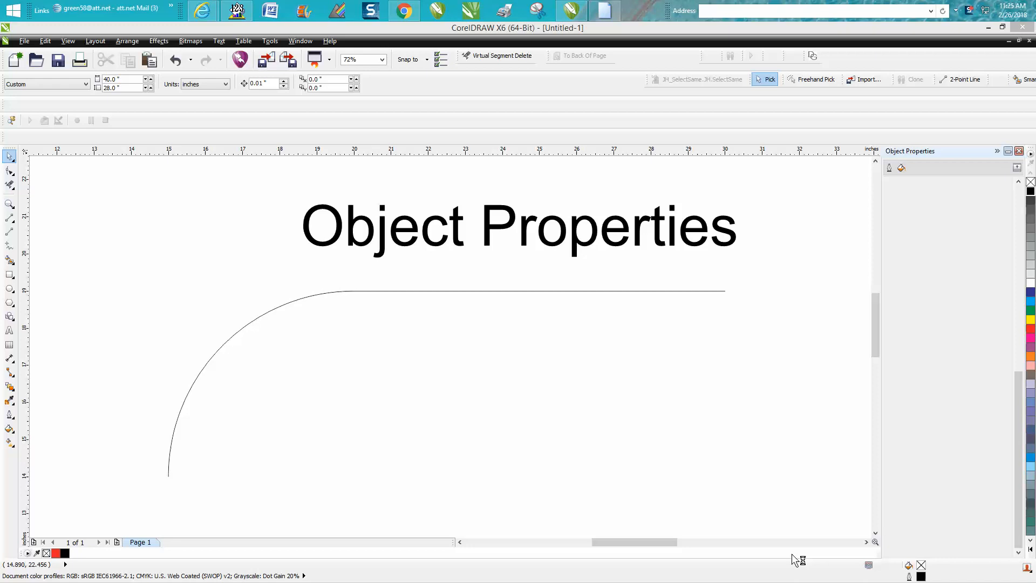
pyautogui.moveTo(659, 401)
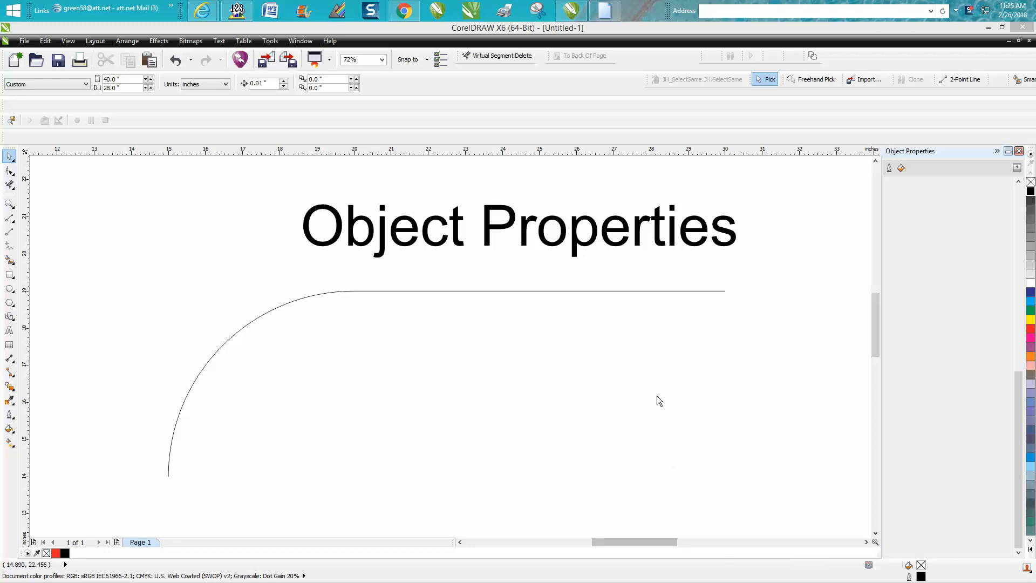
pyautogui.moveTo(650, 296)
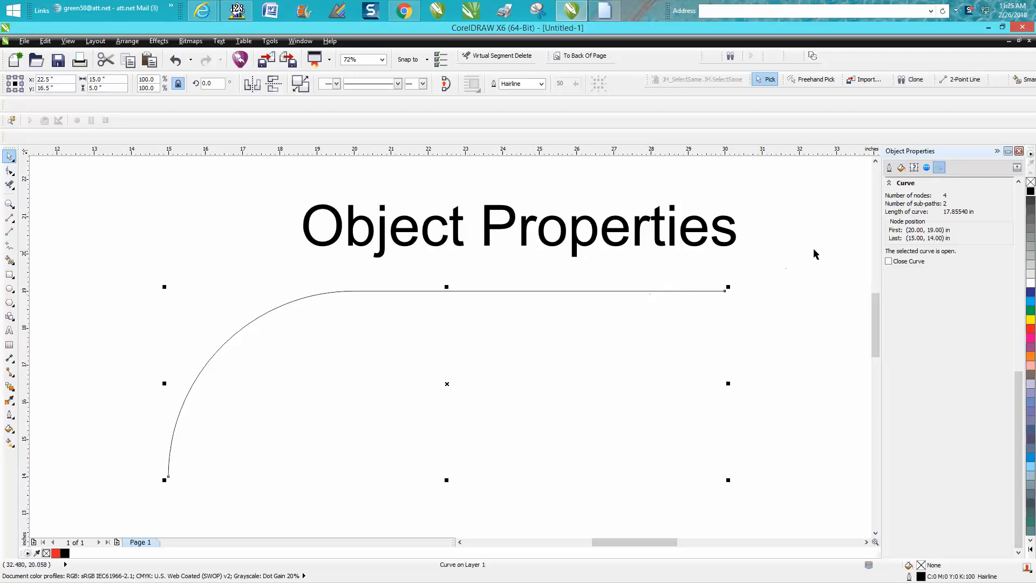
pyautogui.moveTo(842, 213)
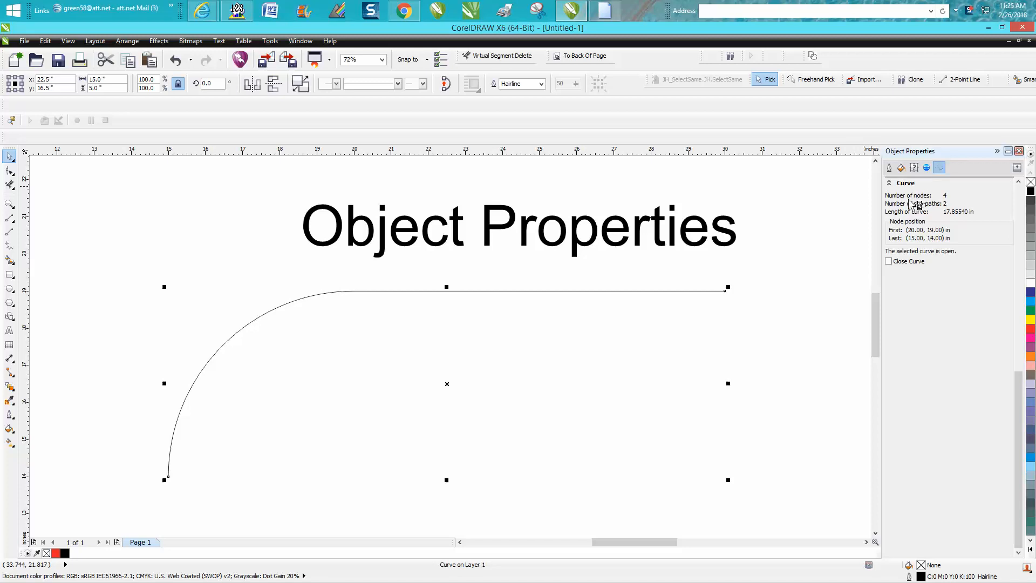
pyautogui.moveTo(950, 210)
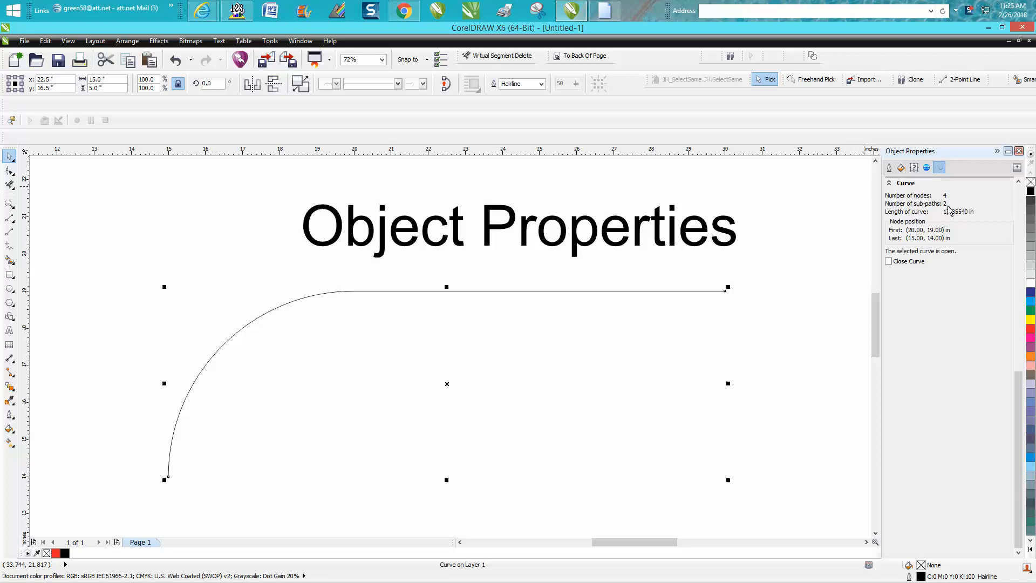
pyautogui.moveTo(954, 229)
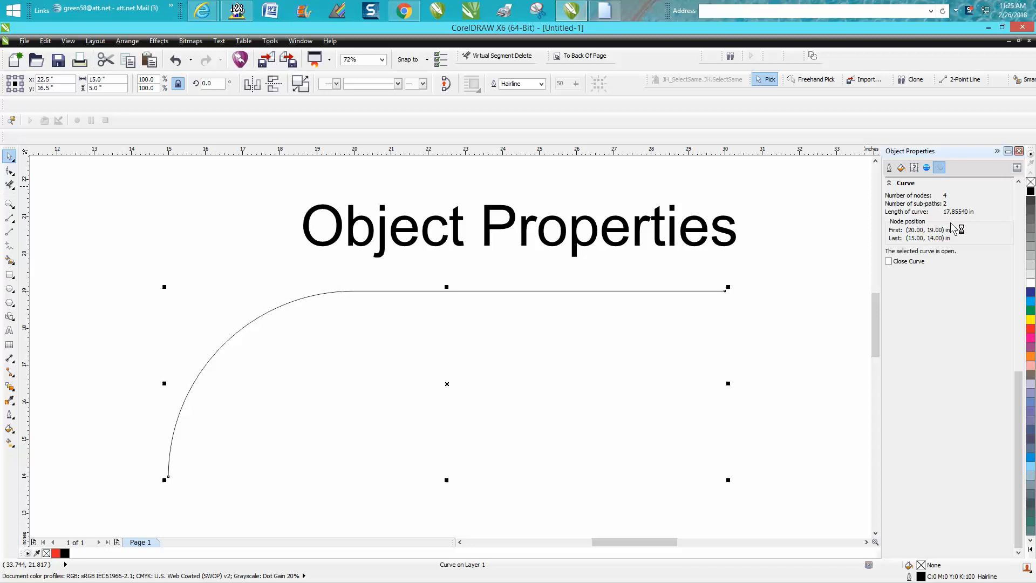
pyautogui.moveTo(757, 296)
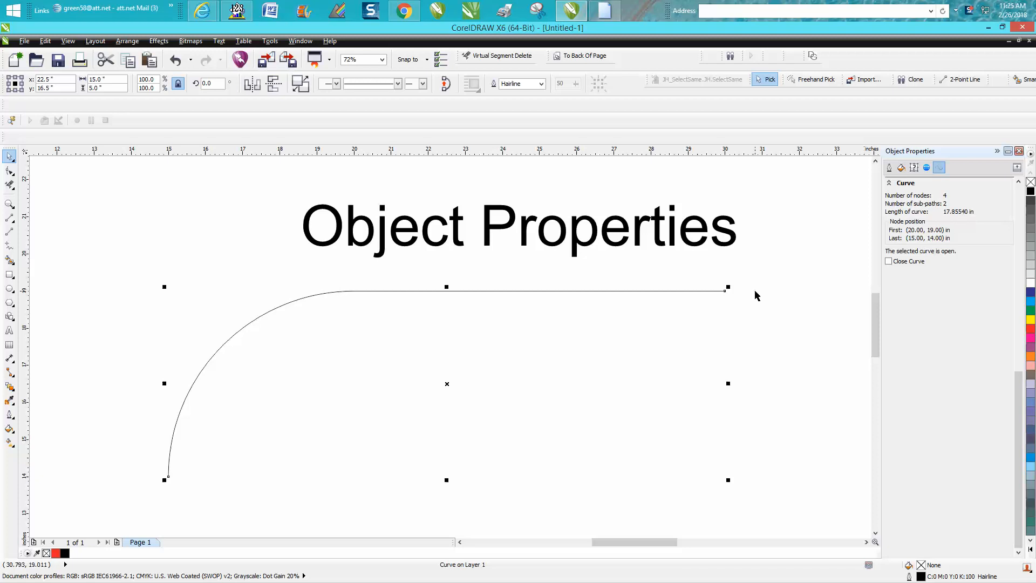
# Join the arc's and line's meeting nodes into a single three-node open sub-path
pyautogui.click(9, 171)
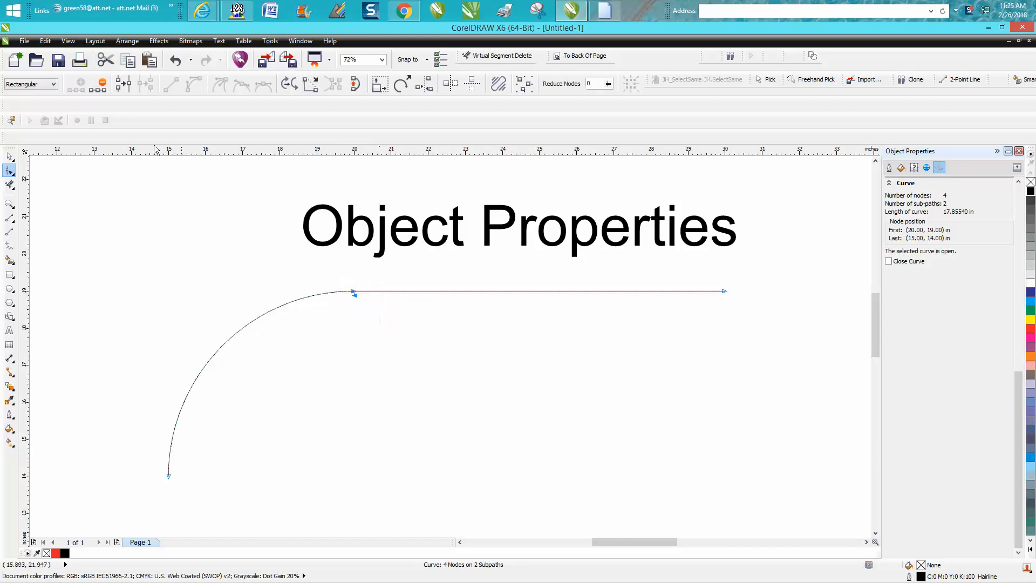
pyautogui.moveTo(124, 84)
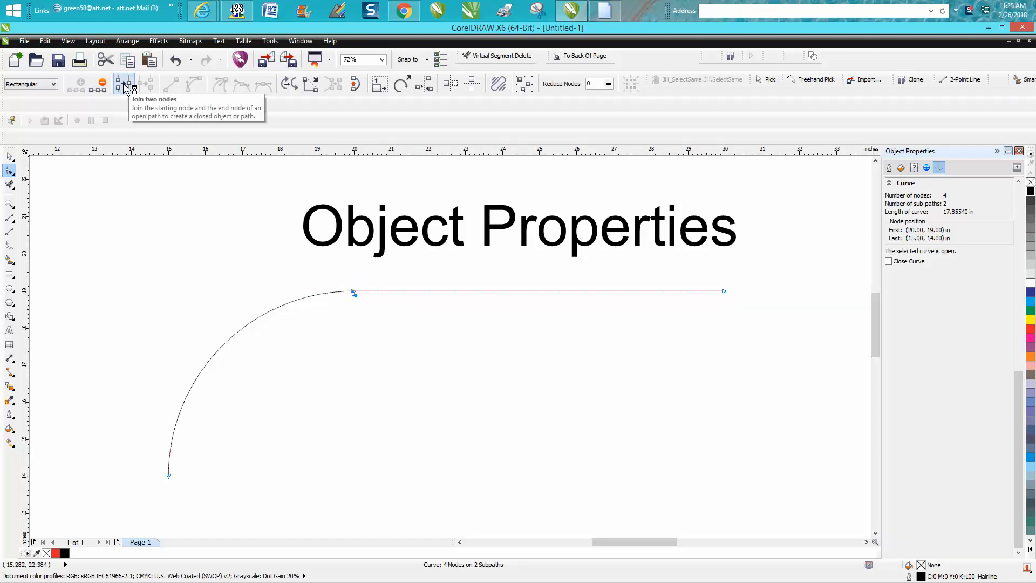
pyautogui.click(126, 84)
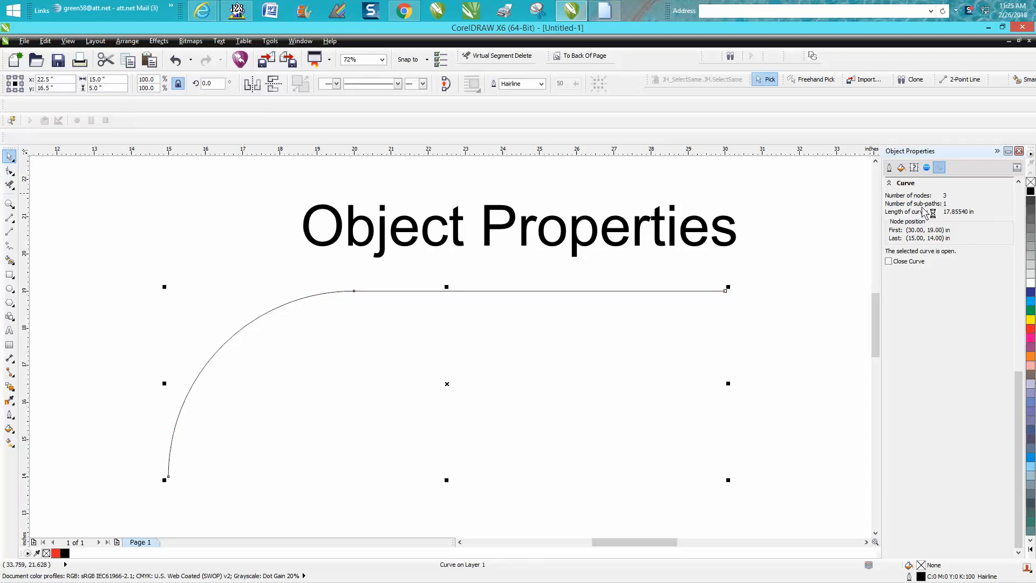
pyautogui.moveTo(687, 283)
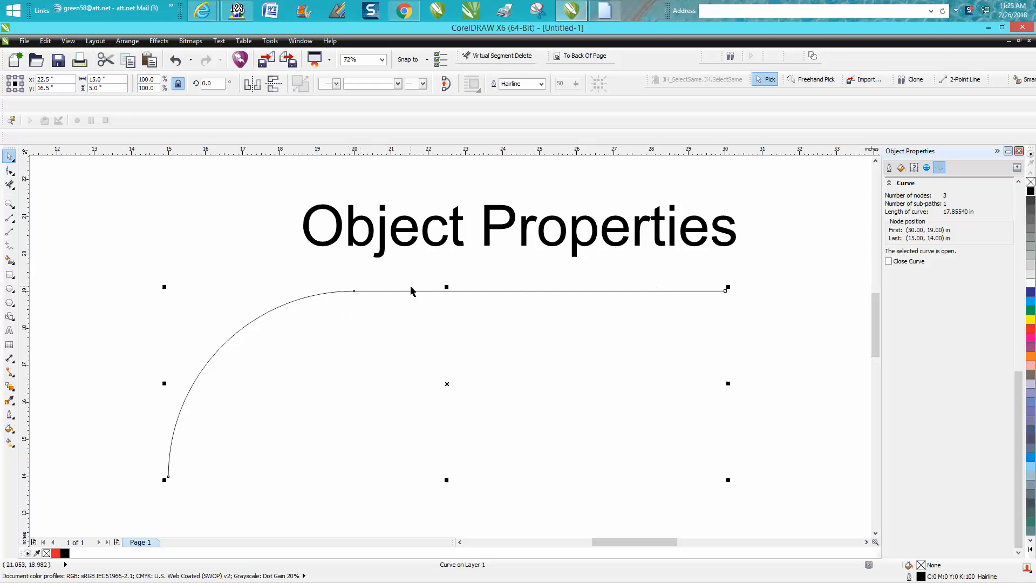
pyautogui.moveTo(360, 301)
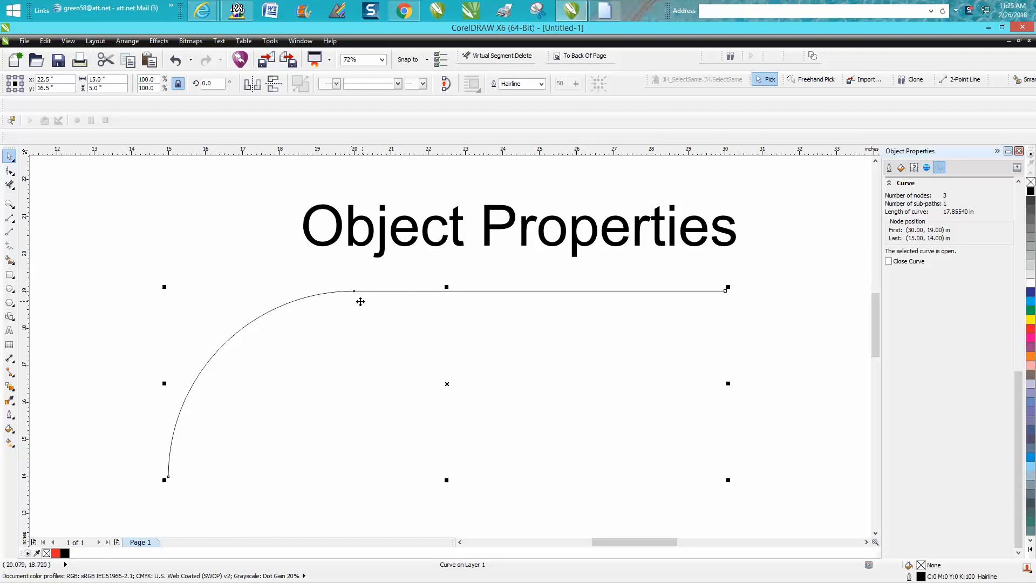
pyautogui.moveTo(787, 250)
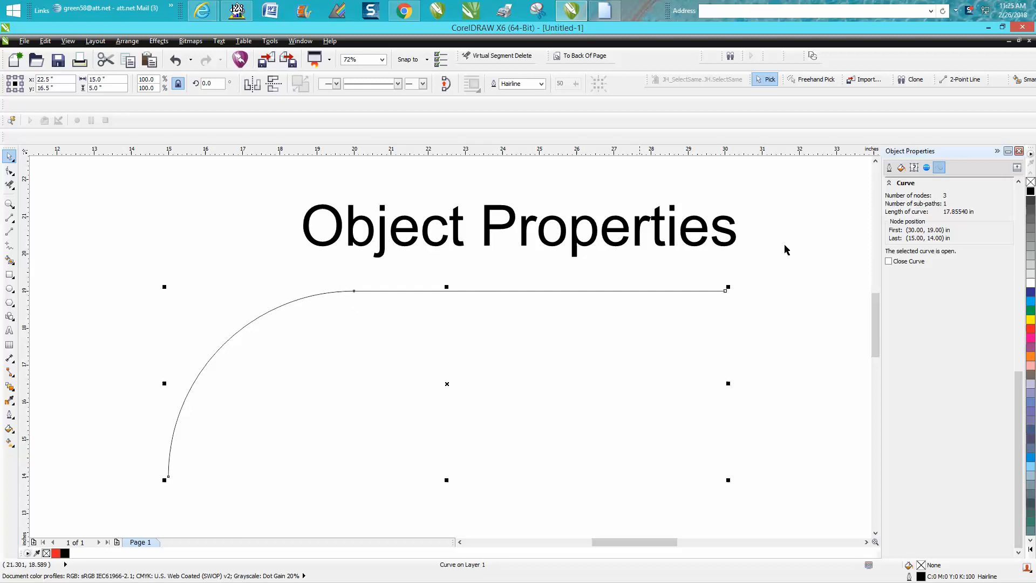
pyautogui.moveTo(956, 218)
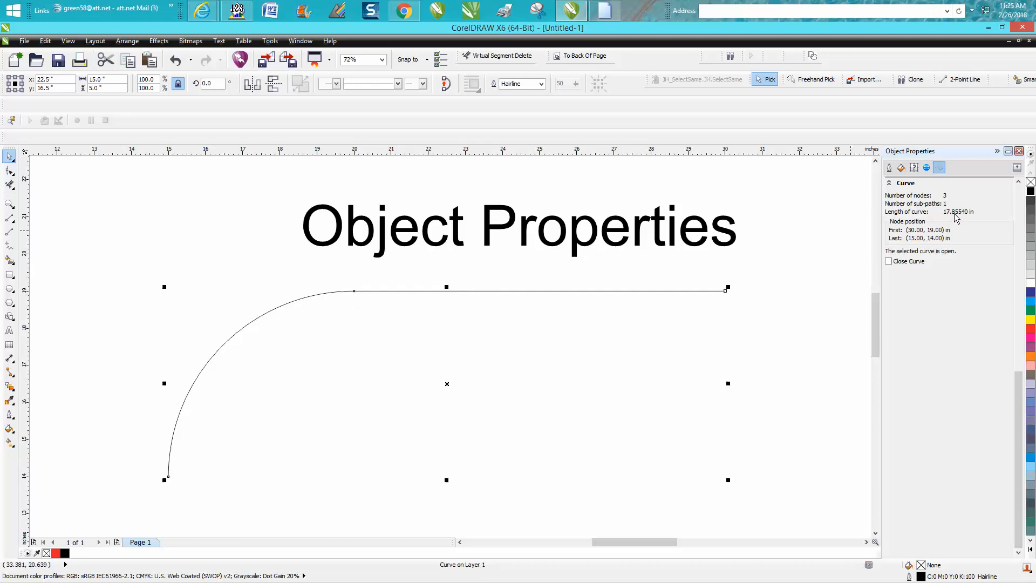
pyautogui.moveTo(956, 200)
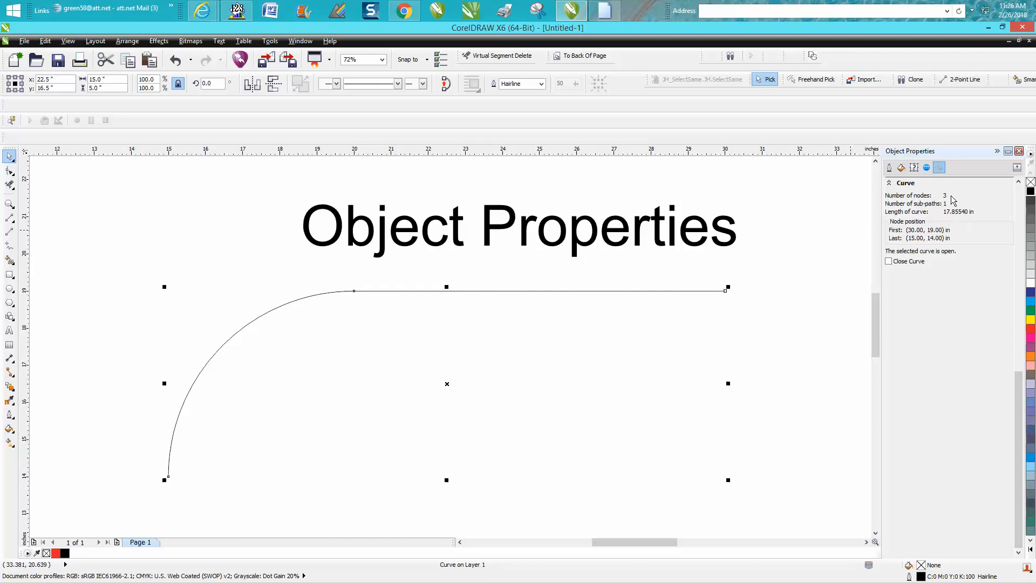
pyautogui.moveTo(448, 347)
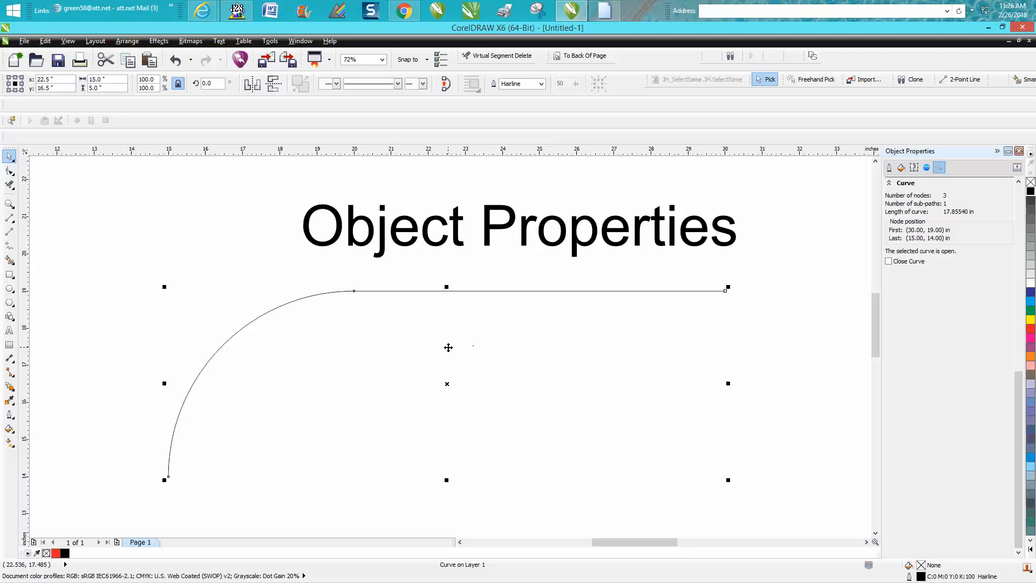
pyautogui.moveTo(353, 291)
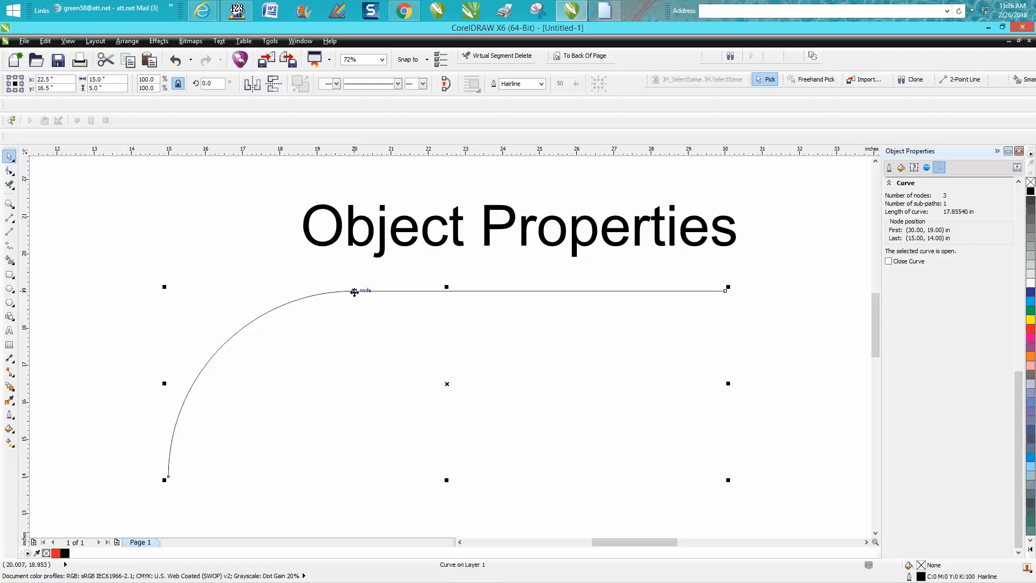
pyautogui.moveTo(172, 488)
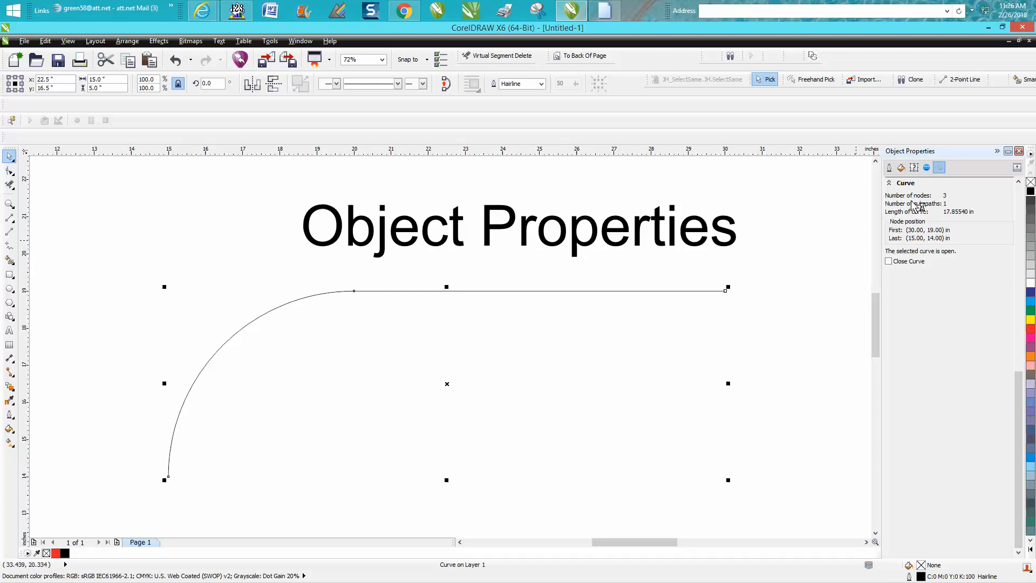
pyautogui.moveTo(915, 168)
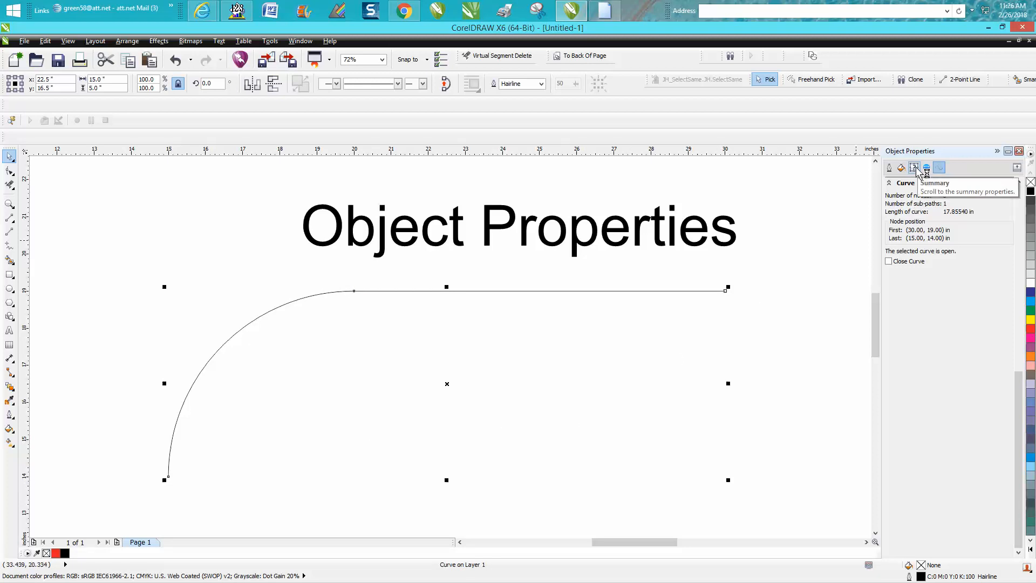
# View the curve's Summary in the Object Properties docker, then close the docker
pyautogui.click(914, 168)
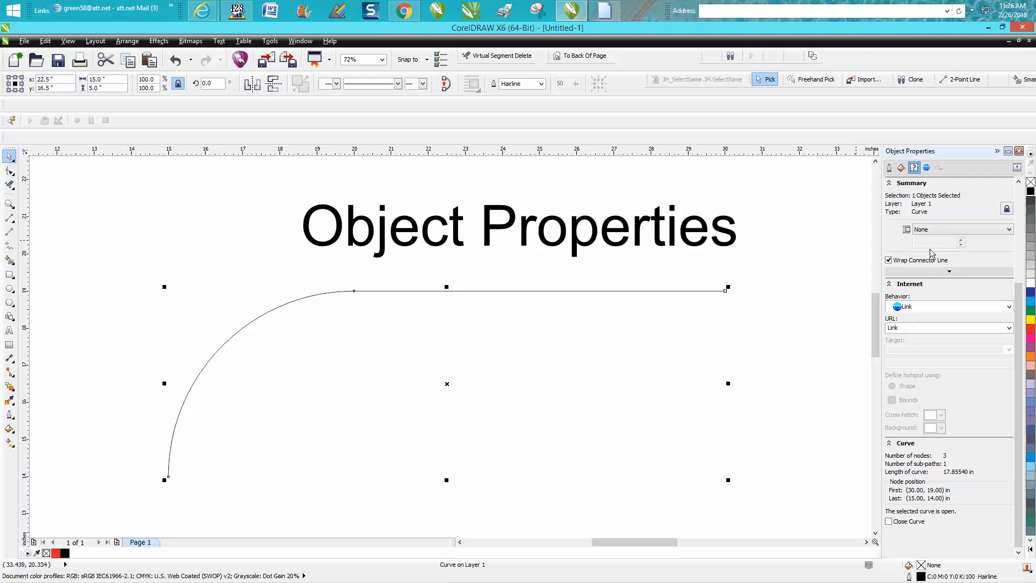
pyautogui.moveTo(938, 468)
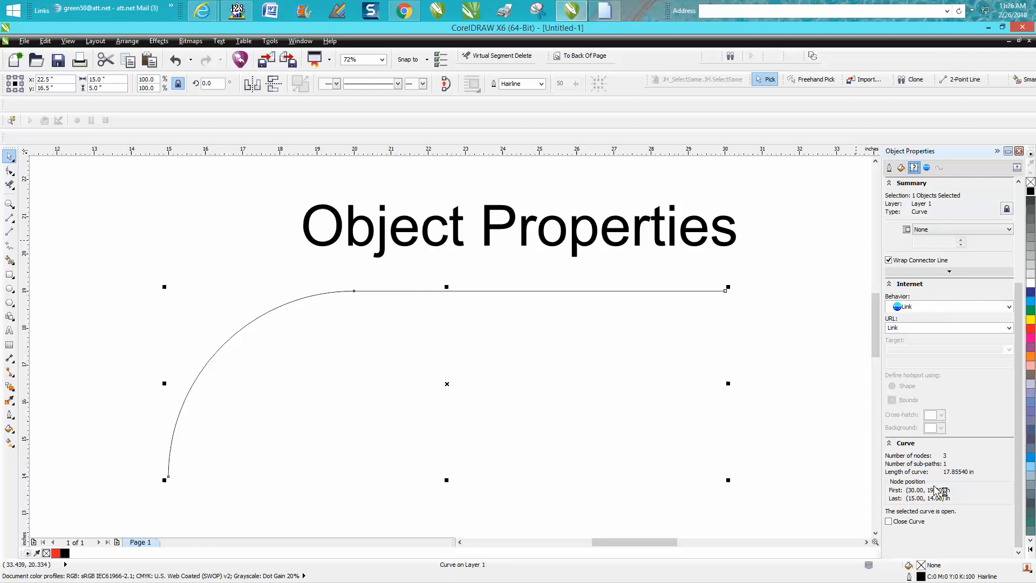
pyautogui.moveTo(952, 202)
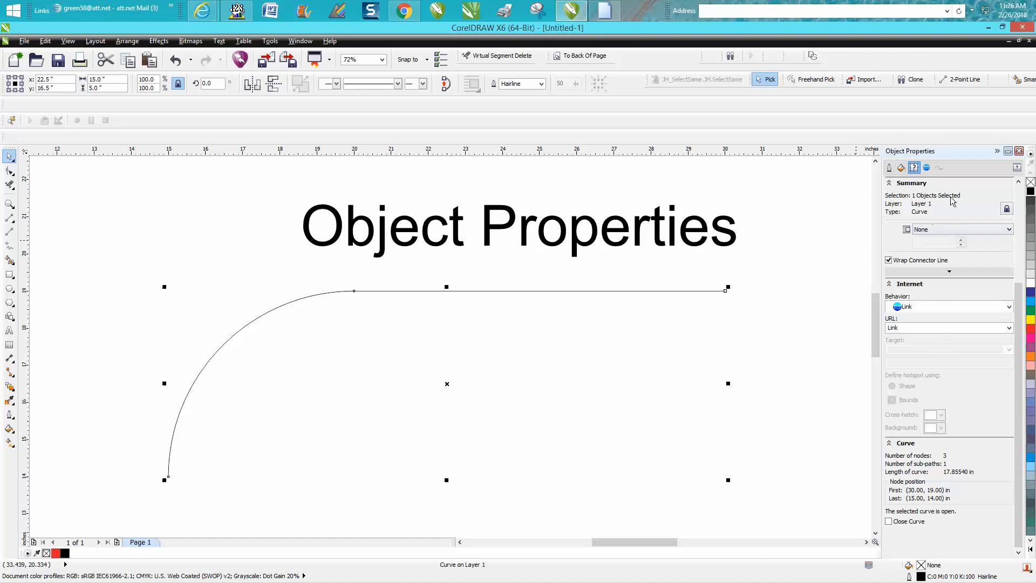
pyautogui.moveTo(934, 206)
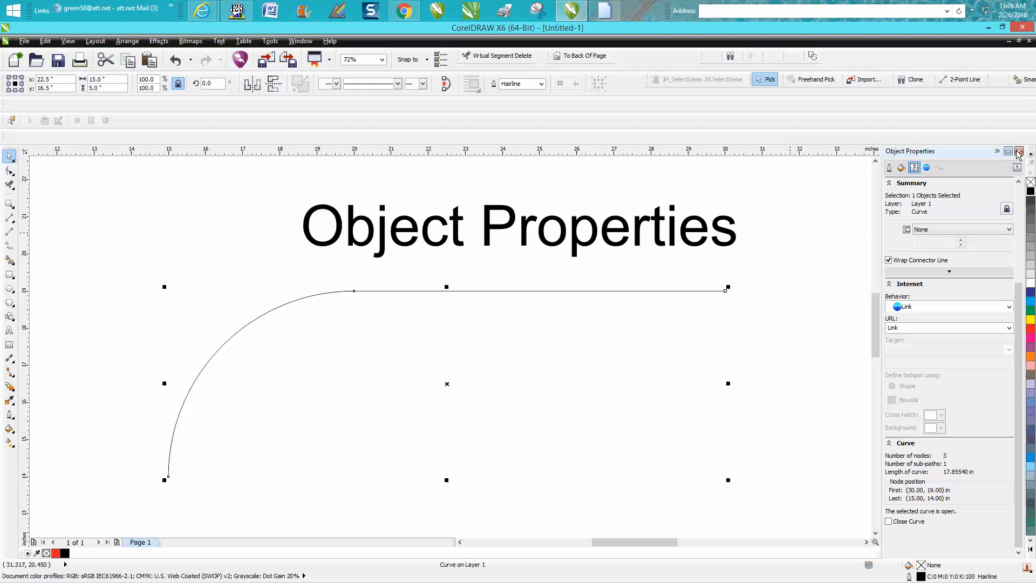
pyautogui.click(1020, 151)
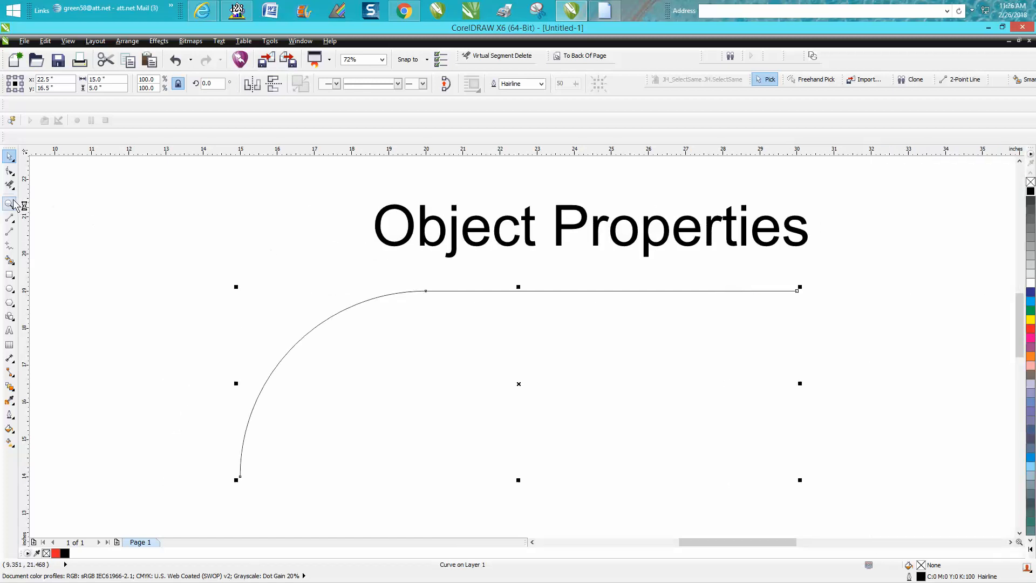